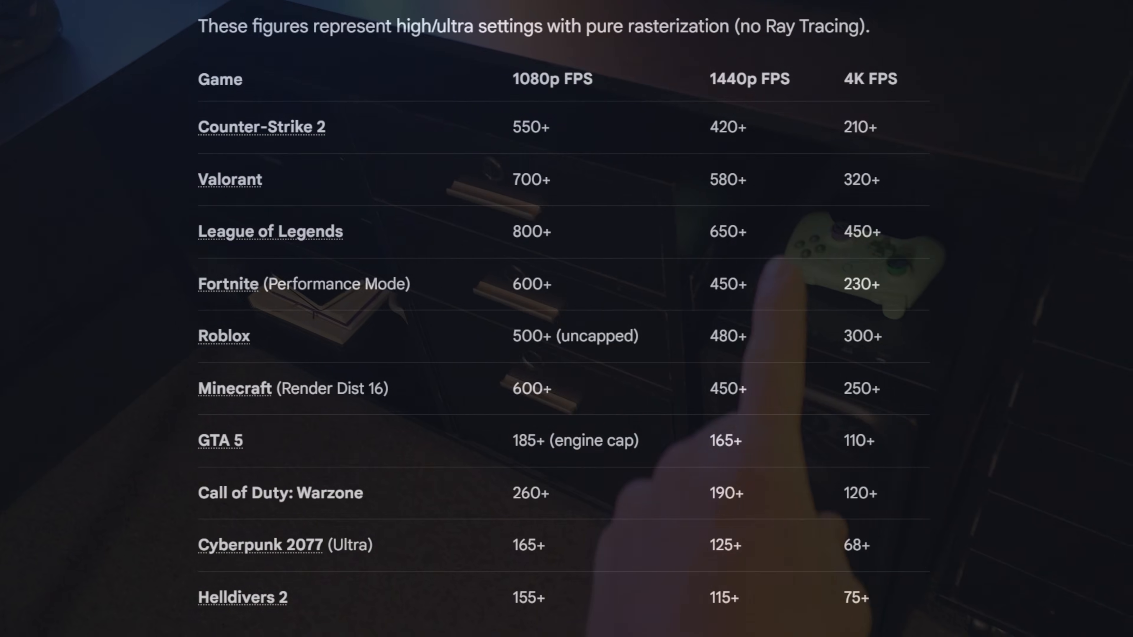
scroll(down, 3)
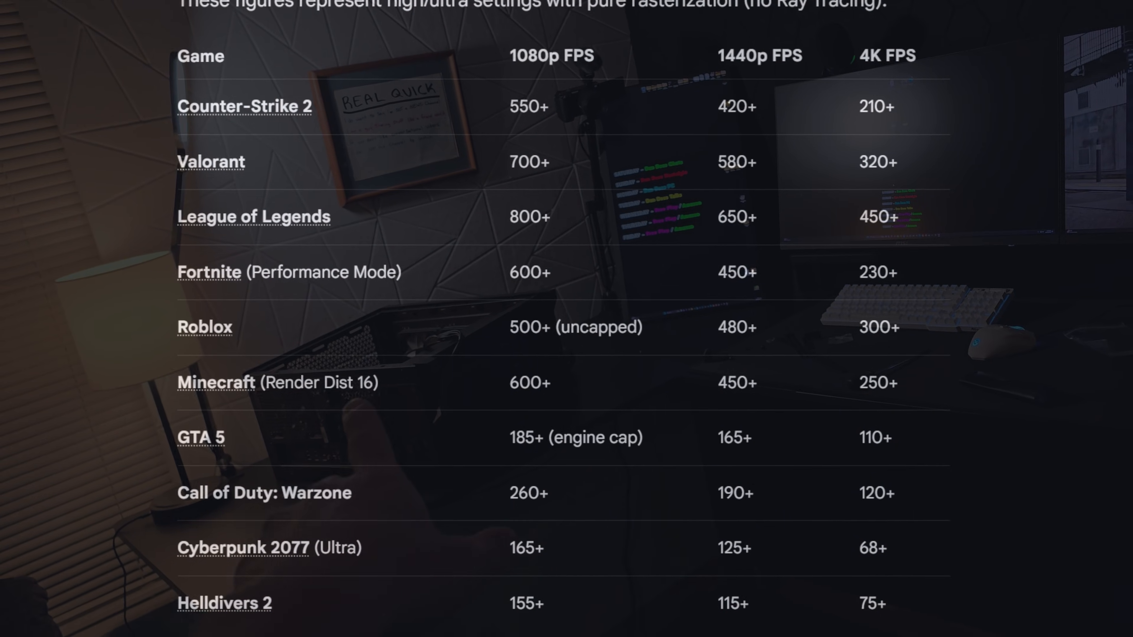
scroll(down, 3)
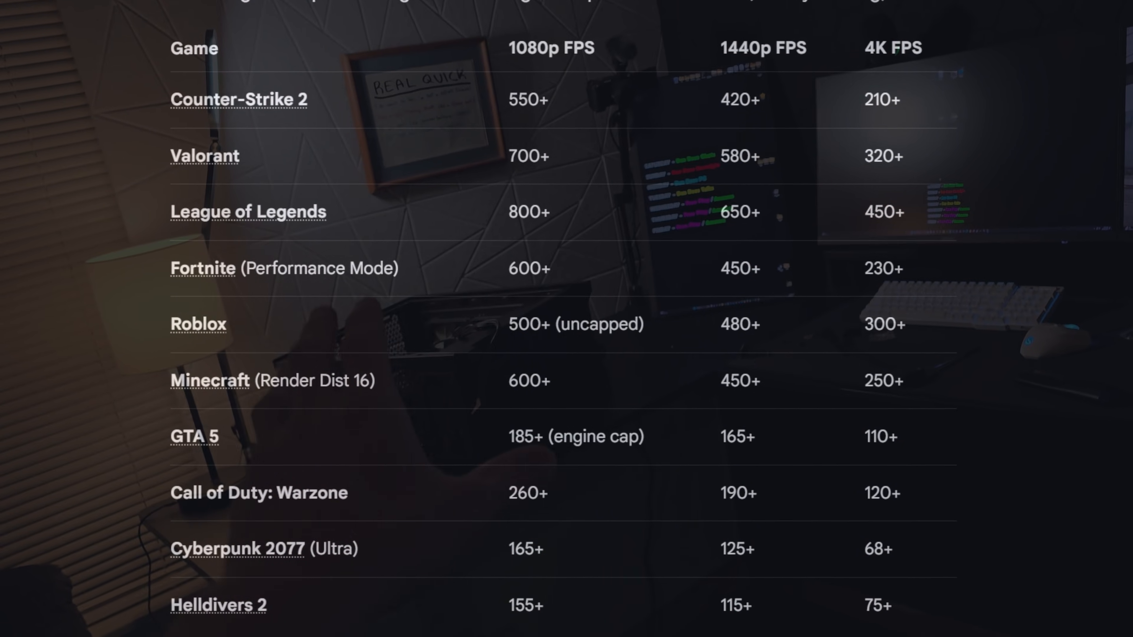